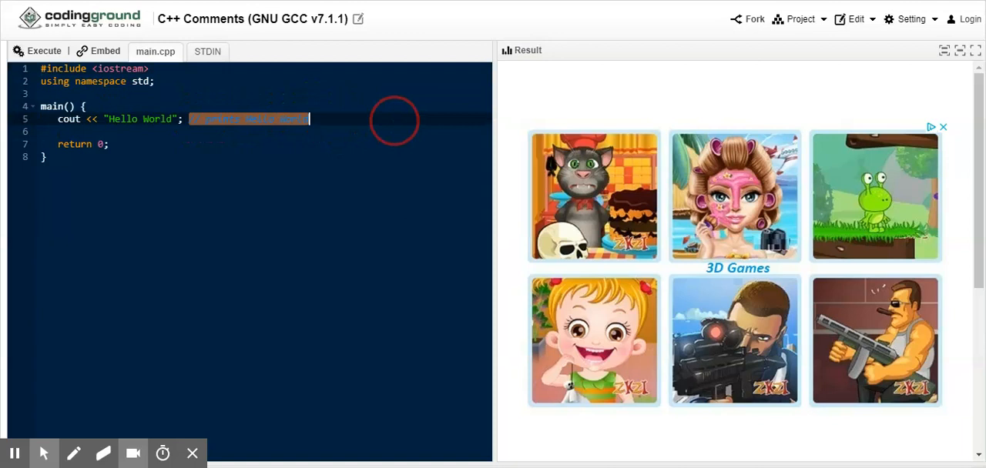
# - Append the comment '// prints Hello World' after the cout statement on line 5
pyautogui.write('// prints Hello World')
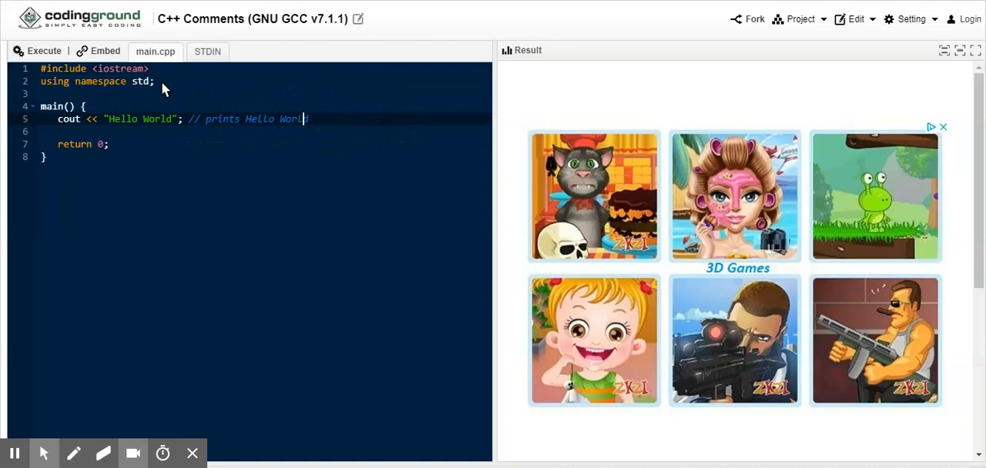
pyautogui.moveTo(160, 104)
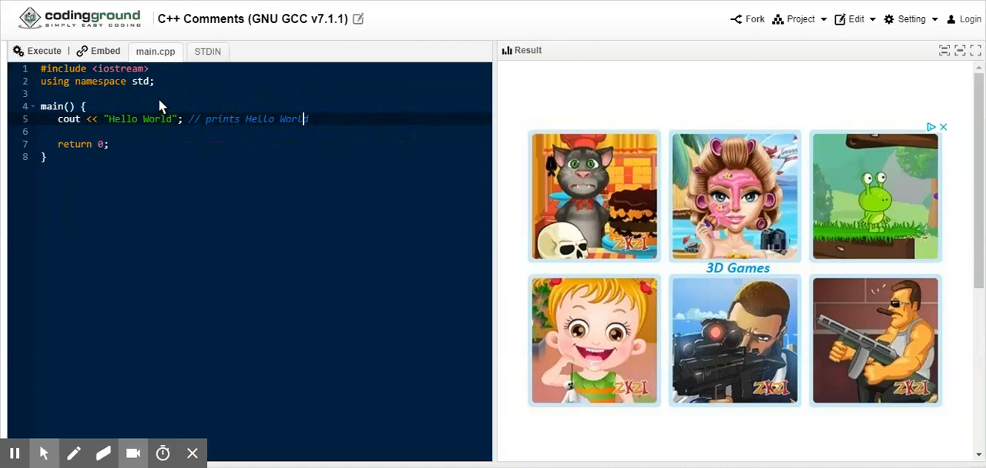
pyautogui.moveTo(40, 25)
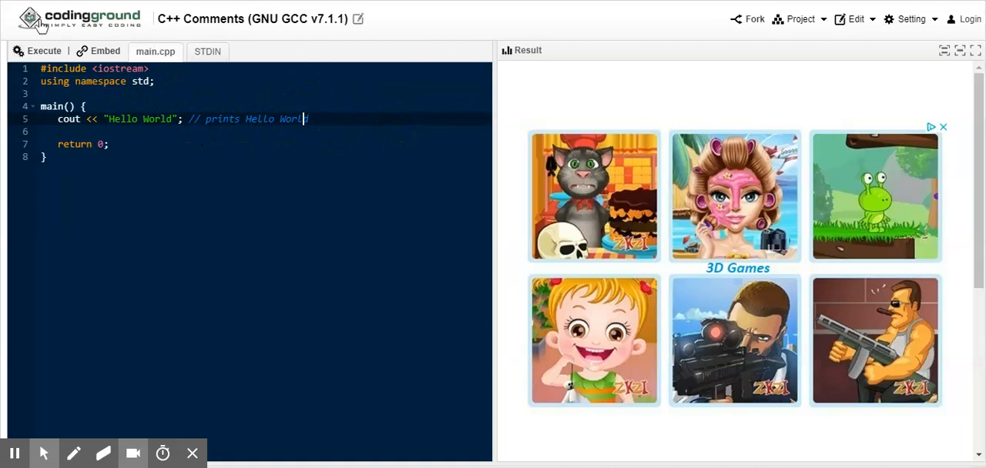
pyautogui.moveTo(130, 113)
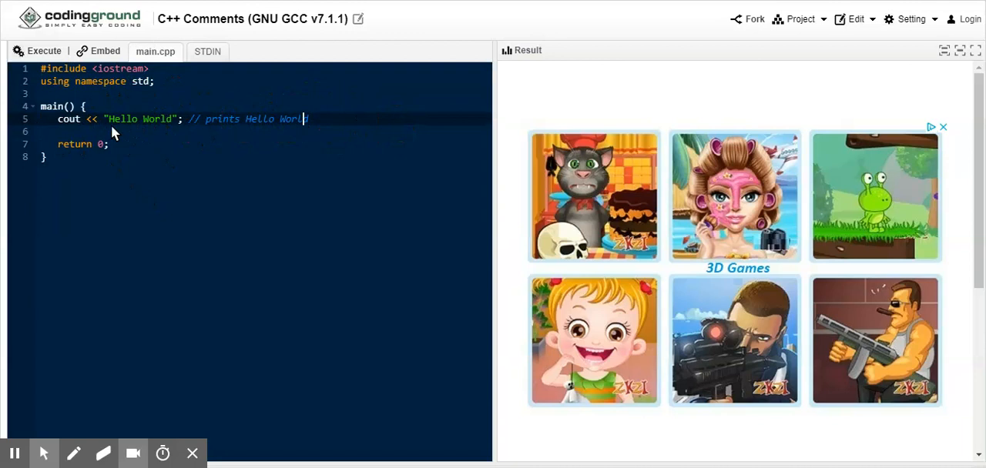
pyautogui.moveTo(158, 164)
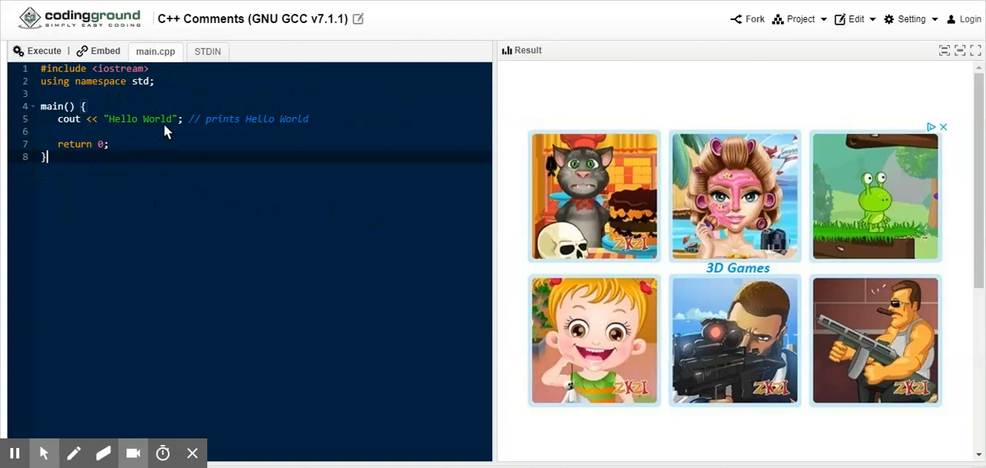
# - Execute main.cpp so the Result pane prints Hello World
pyautogui.click(37, 50)
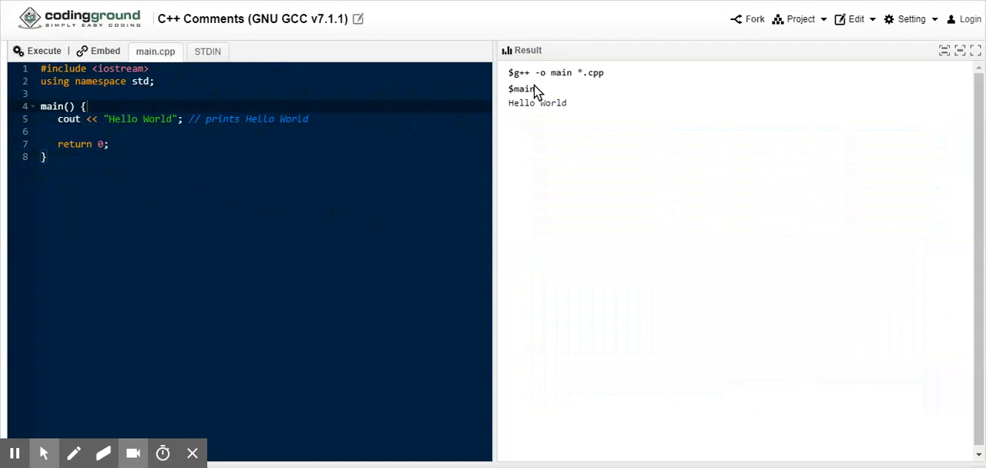
pyautogui.moveTo(199, 125)
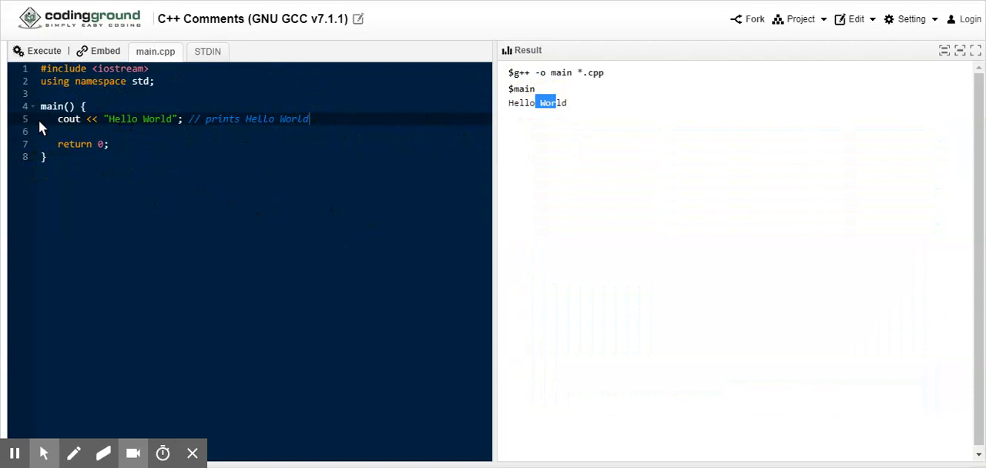
pyautogui.moveTo(279, 130)
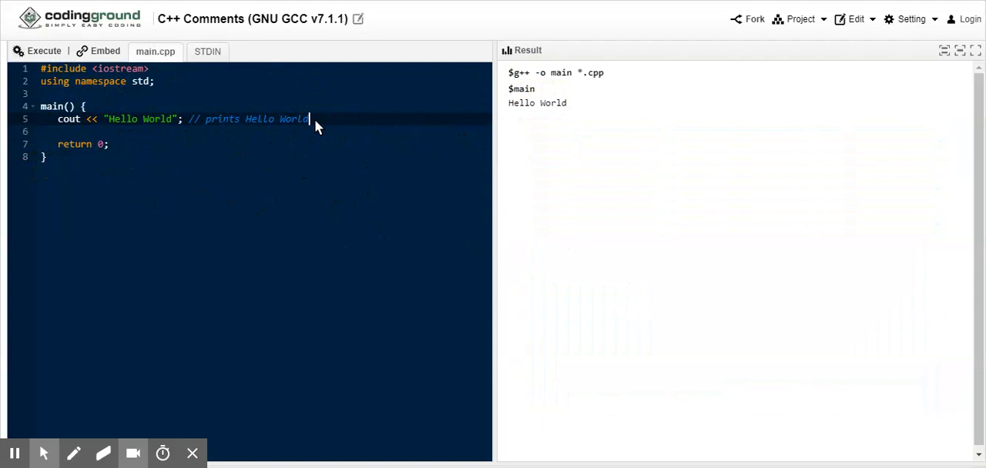
# - Remove the '// prints Hello World' comment from line 5, keeping the semicolon
pyautogui.write('17375767876887')
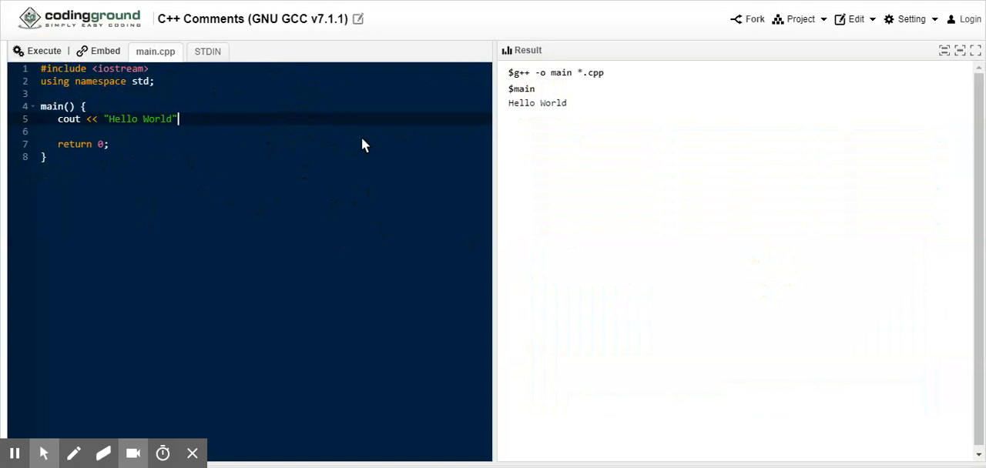
pyautogui.write(';')
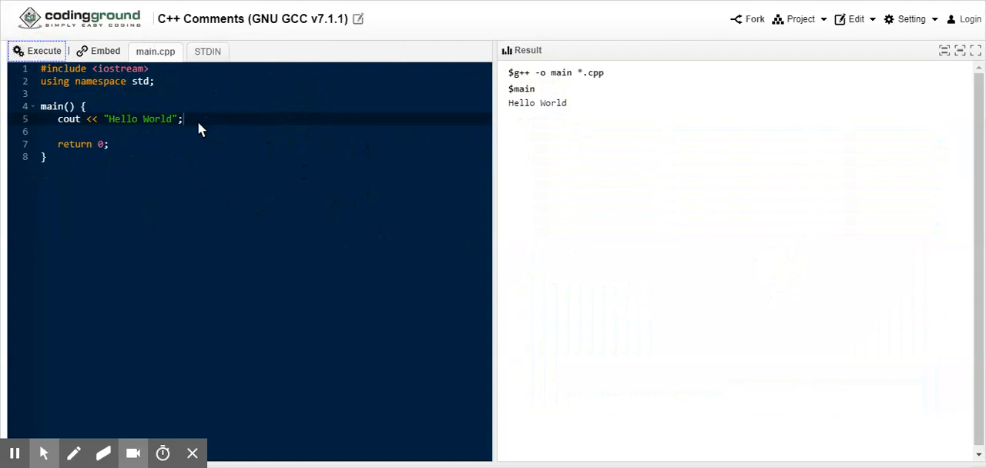
# - Change the output string to "Me", run it to print Me, then empty the quotes
pyautogui.doubleClick(139, 119)
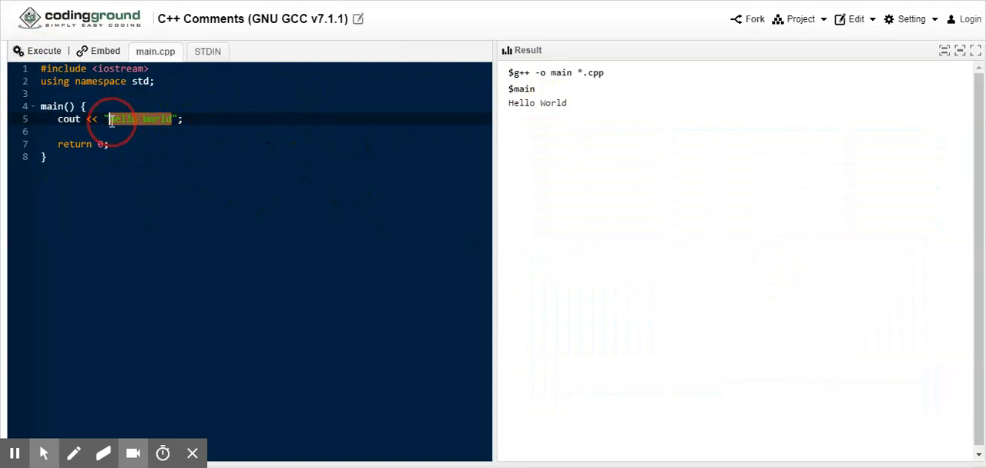
pyautogui.write('Me')
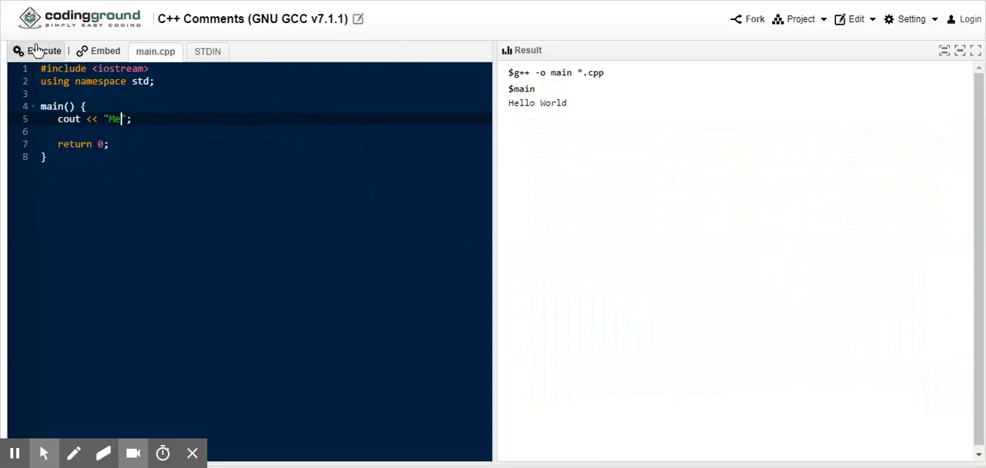
pyautogui.click(44, 50)
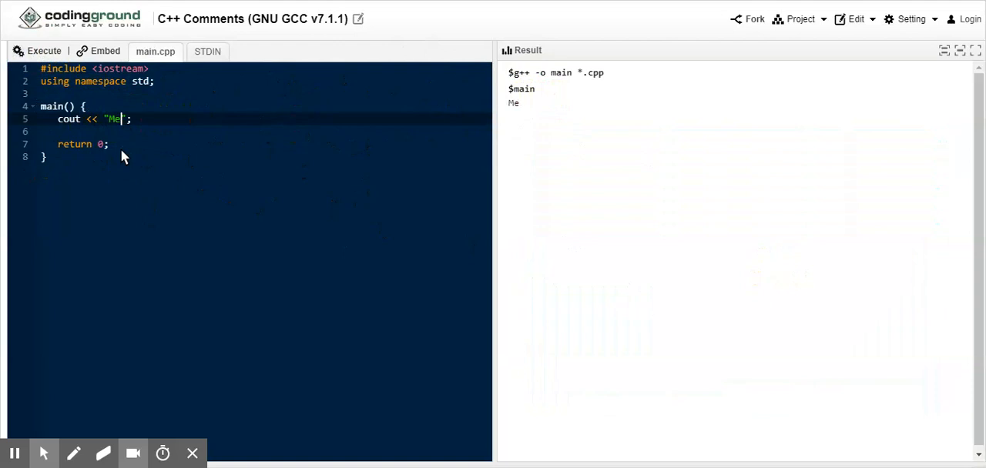
pyautogui.press('Backspace')
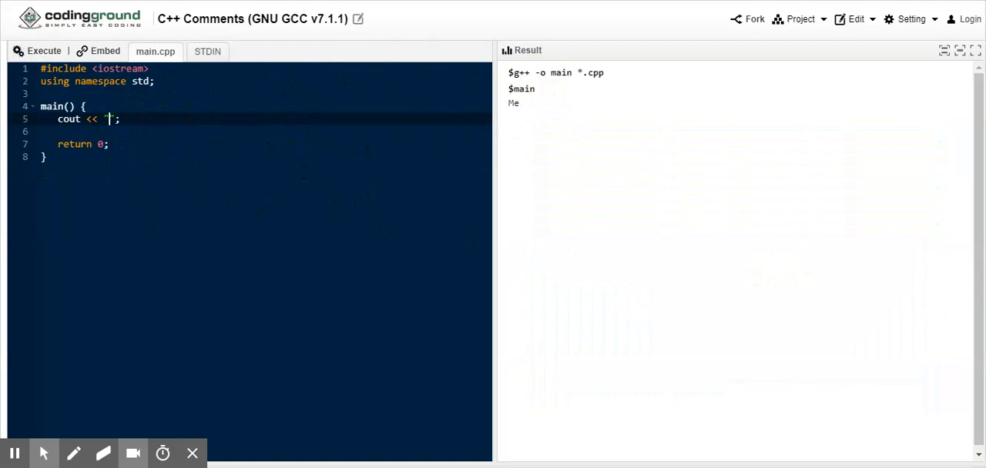
# - Make the output string "Hello", removing stray letters, and run it to print Hello
pyautogui.write('He')
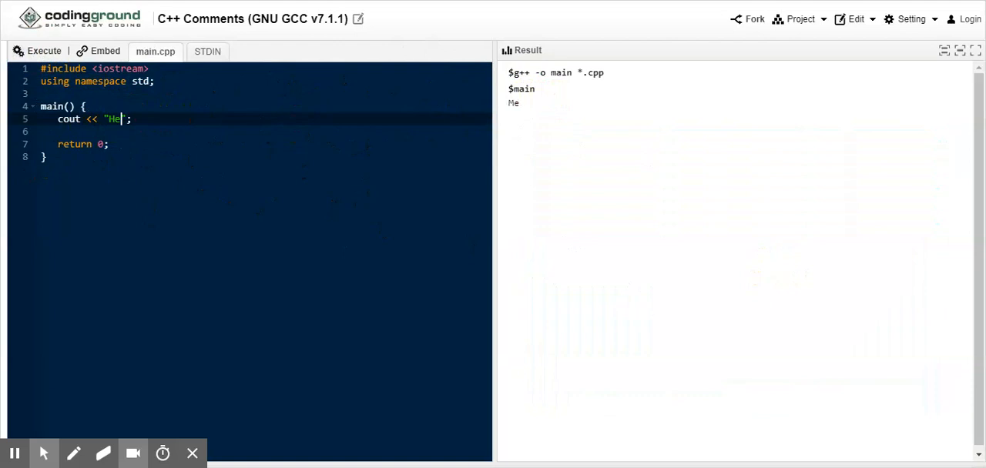
pyautogui.write('llo')
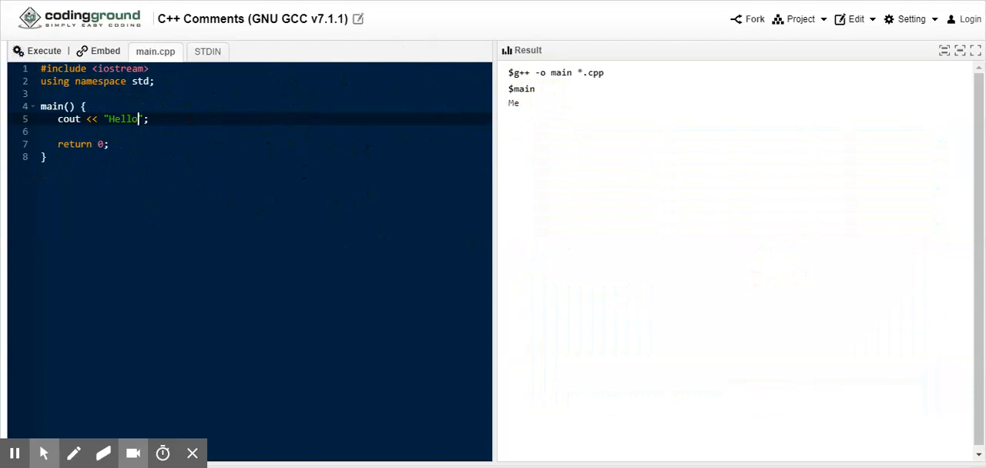
pyautogui.write('th')
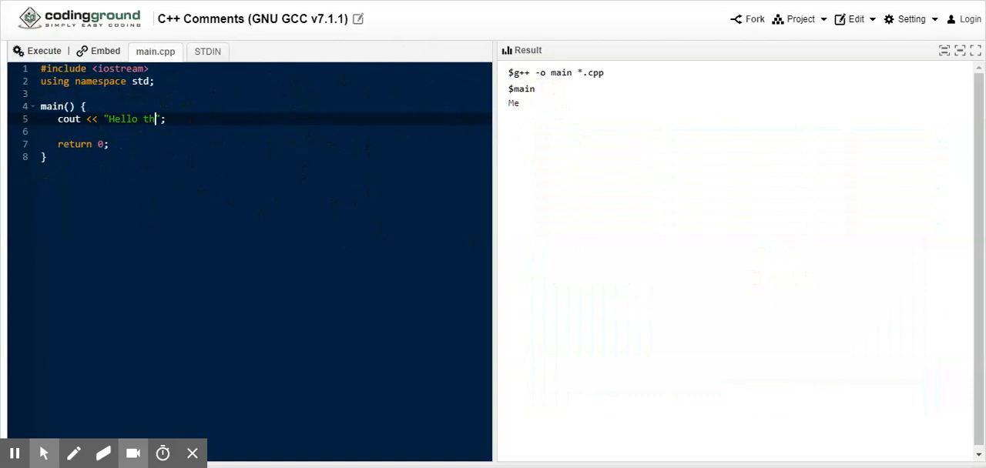
pyautogui.press('Backspace')
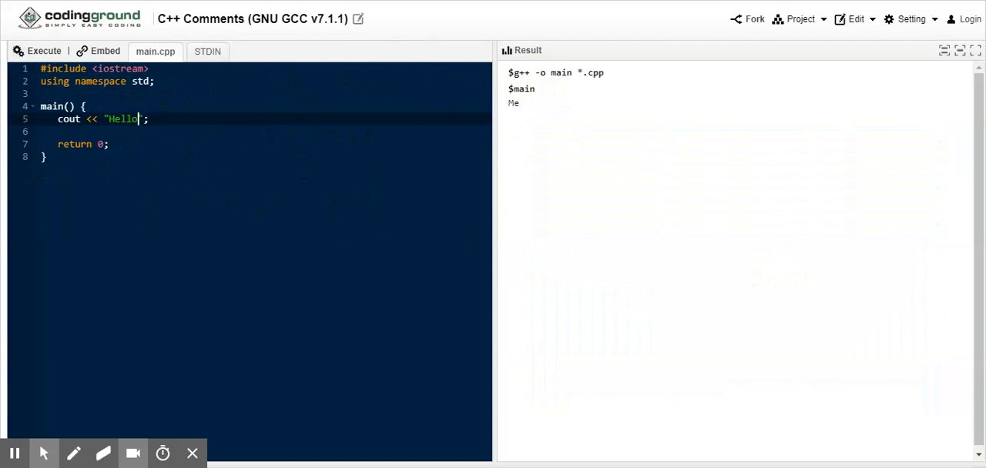
pyautogui.click(43, 51)
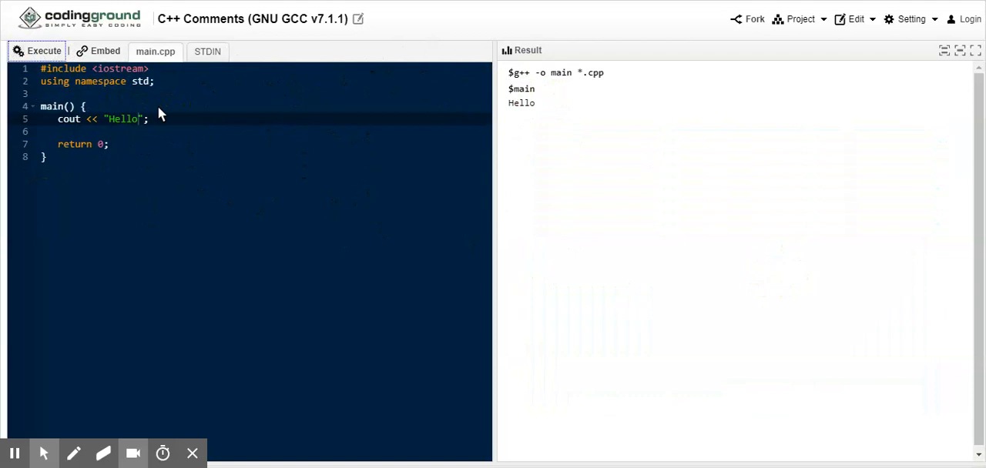
pyautogui.moveTo(955, 330)
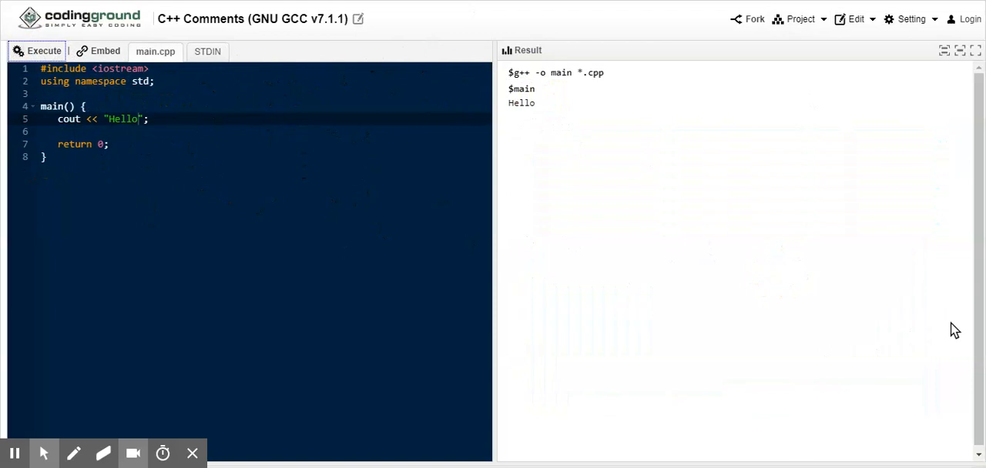